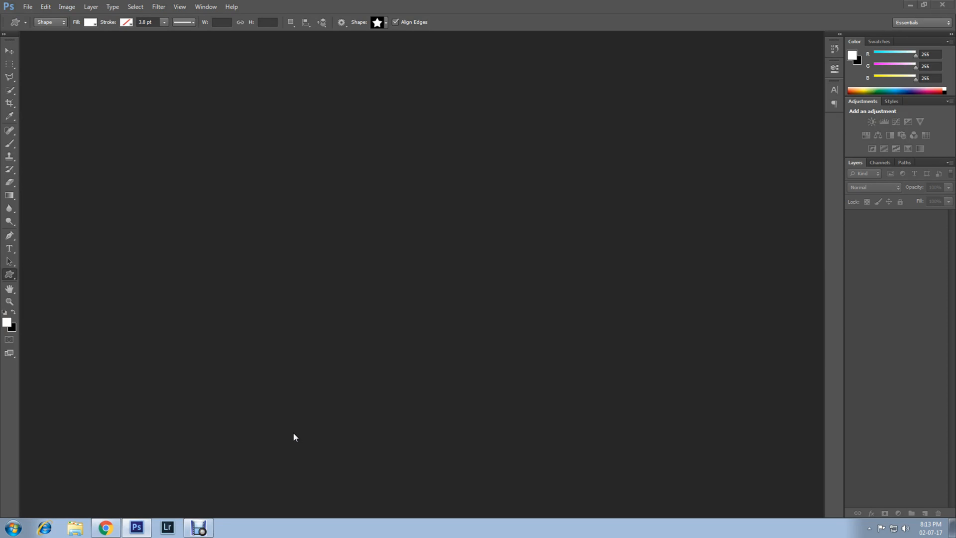
# Create a new blank white document of 1200 by 1176 pixels.
pyautogui.click(10, 195)
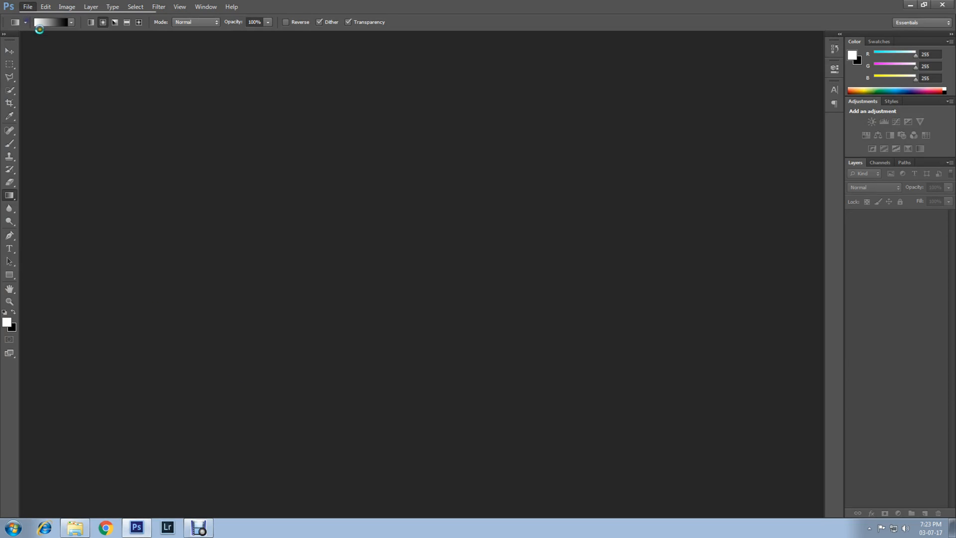
pyautogui.click(28, 7)
pyautogui.write('1200')
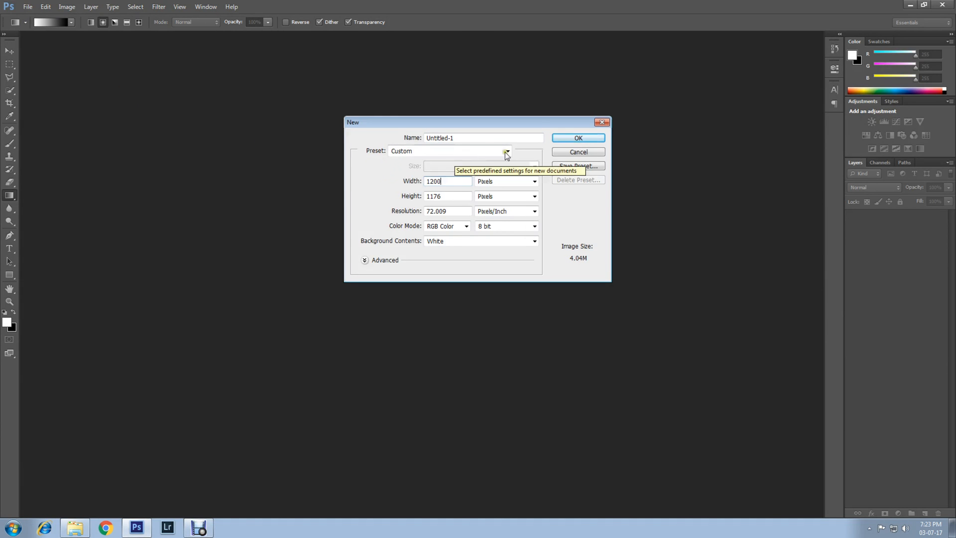
pyautogui.click(577, 138)
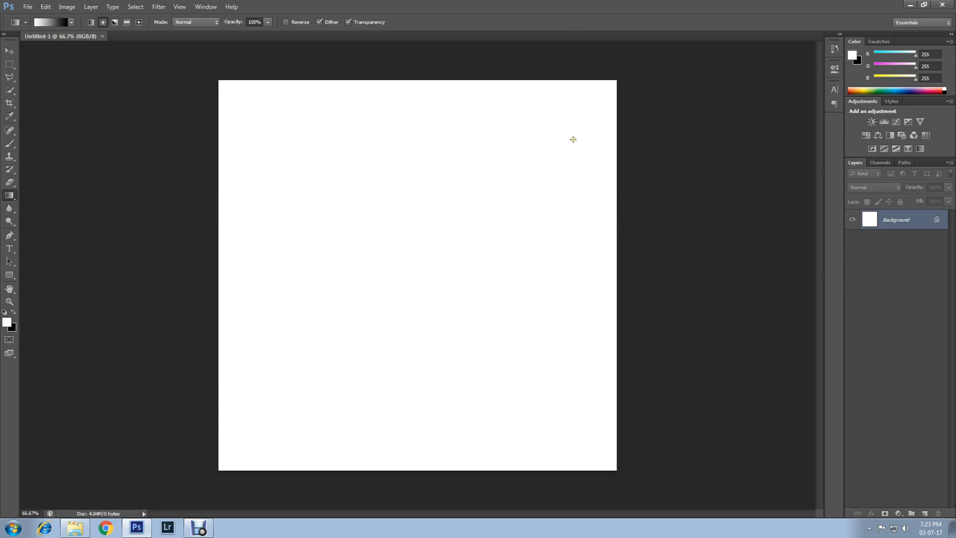
pyautogui.moveTo(442, 227)
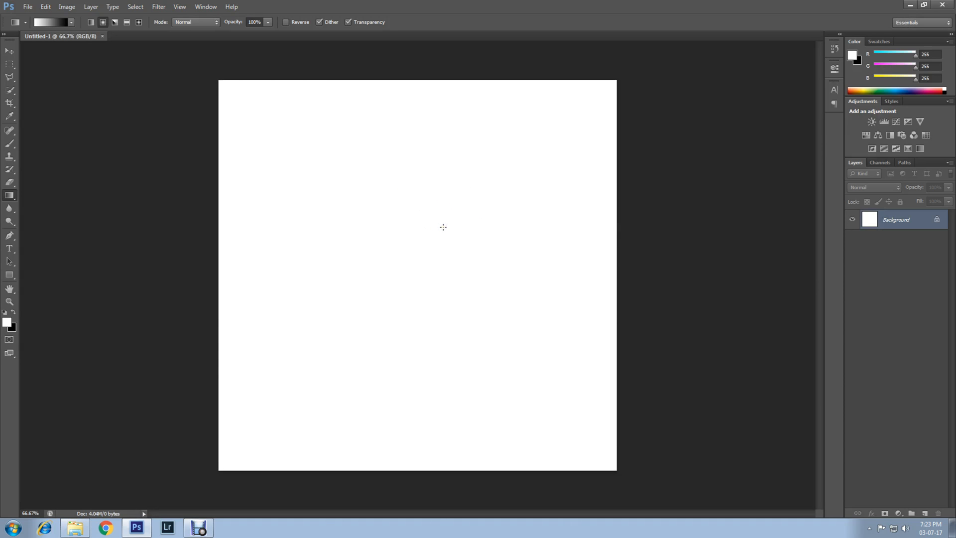
pyautogui.moveTo(476, 301)
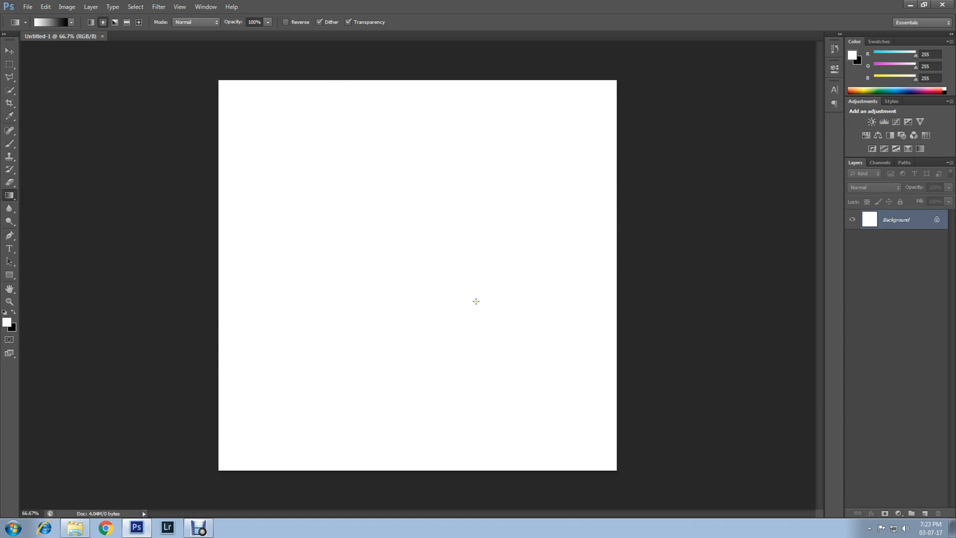
pyautogui.moveTo(10, 196)
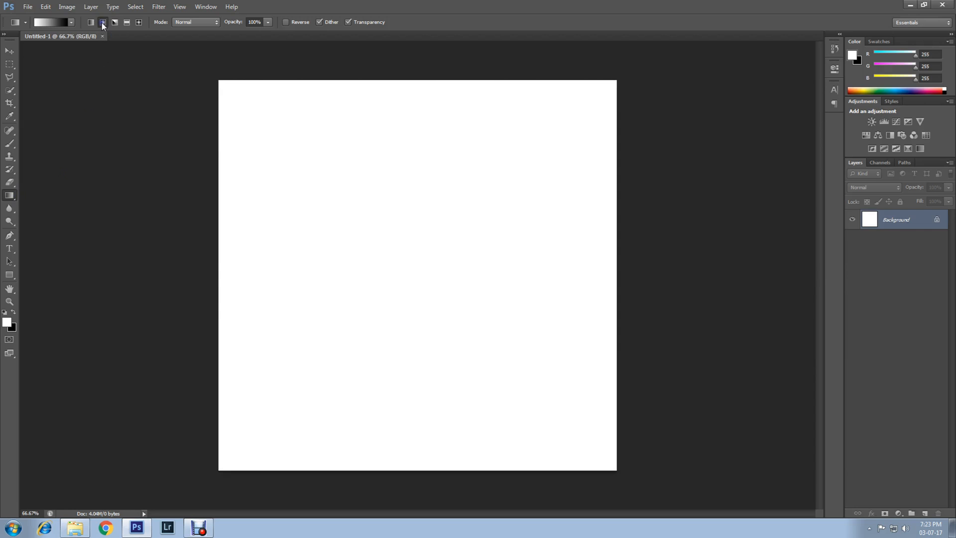
pyautogui.moveTo(23, 233)
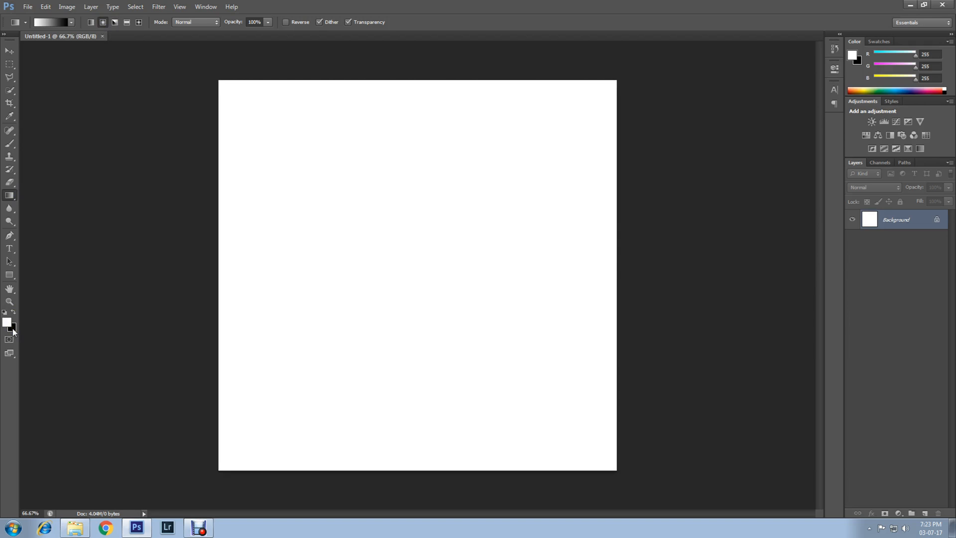
# Set the background colour to gray 646262 for the white-to-gray radial gradient.
pyautogui.click(7, 325)
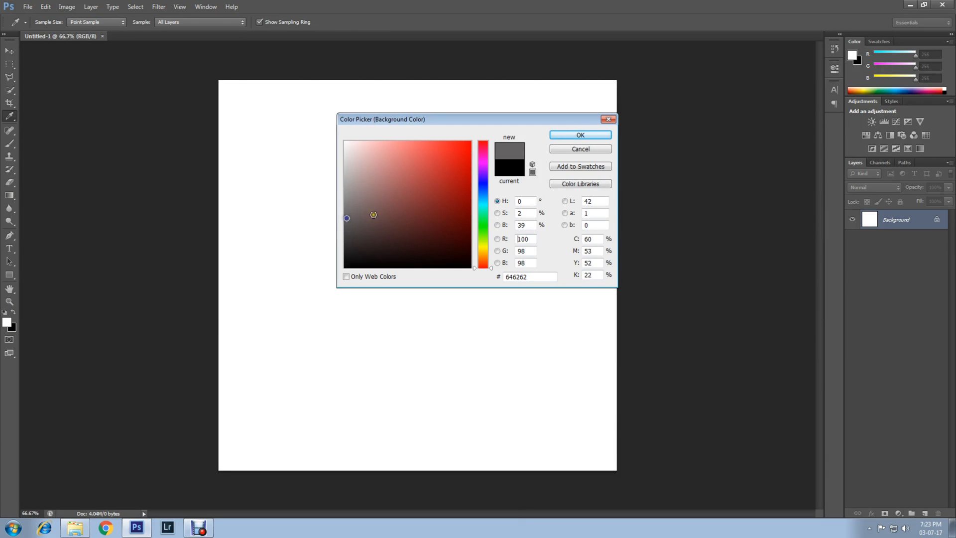
pyautogui.click(579, 134)
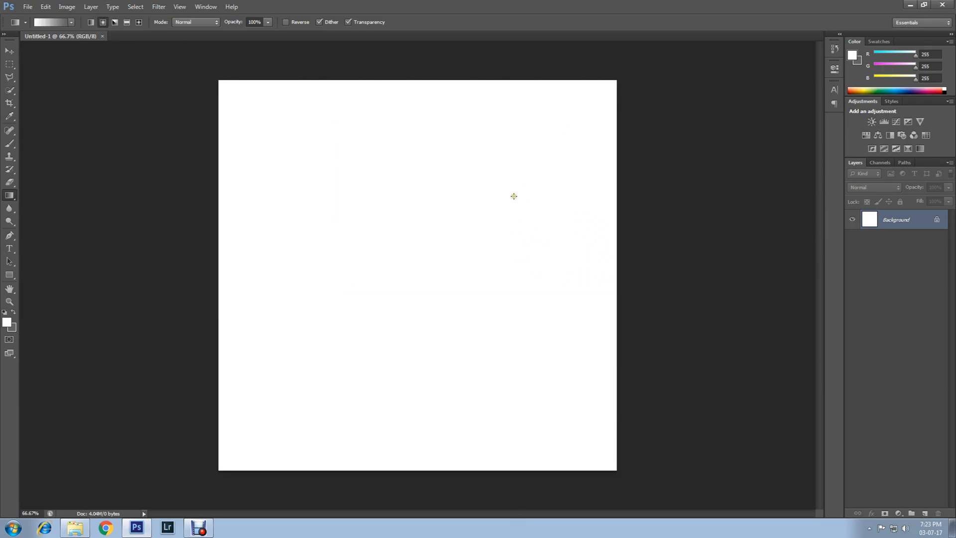
pyautogui.moveTo(513, 197)
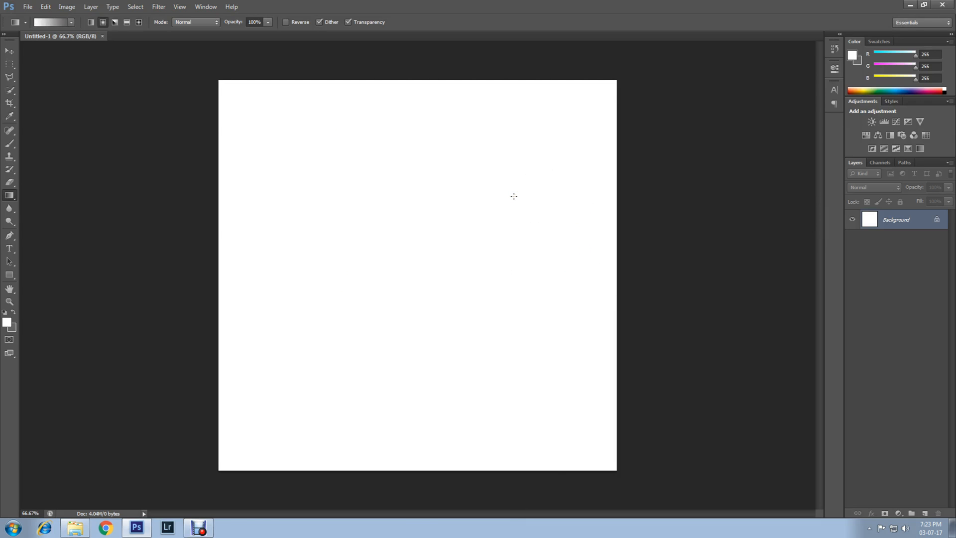
pyautogui.moveTo(394, 251)
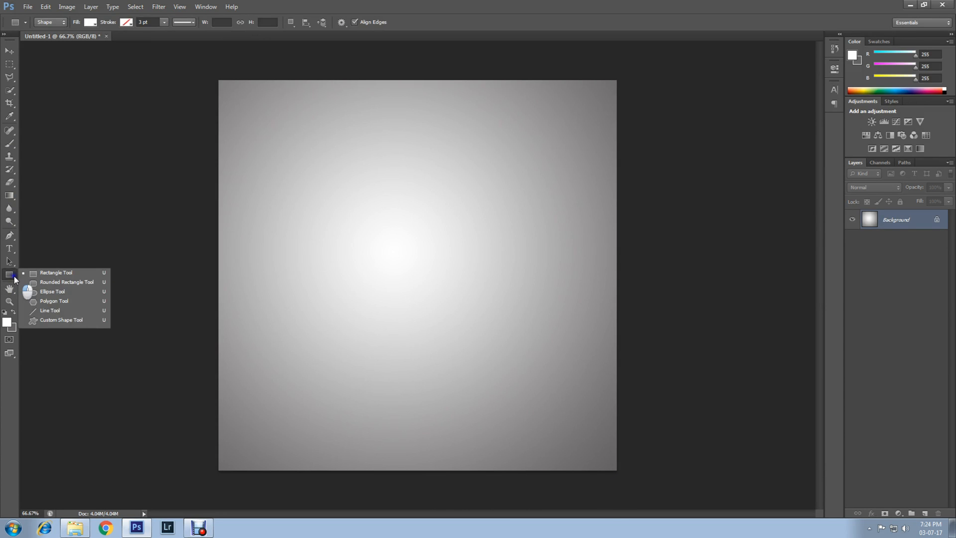
pyautogui.moveTo(61, 320)
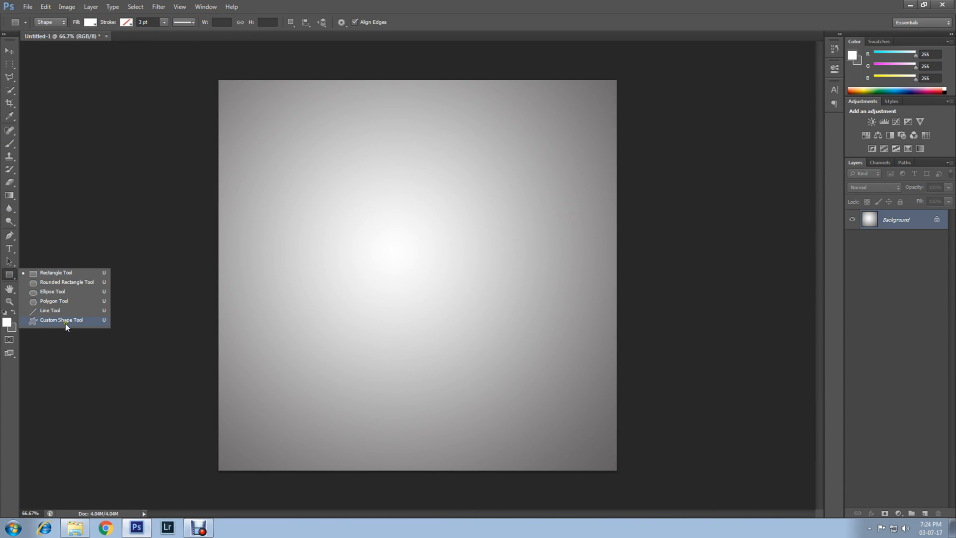
# With the Custom Shape tool, append the All shape set so the five-point star is available.
pyautogui.click(61, 320)
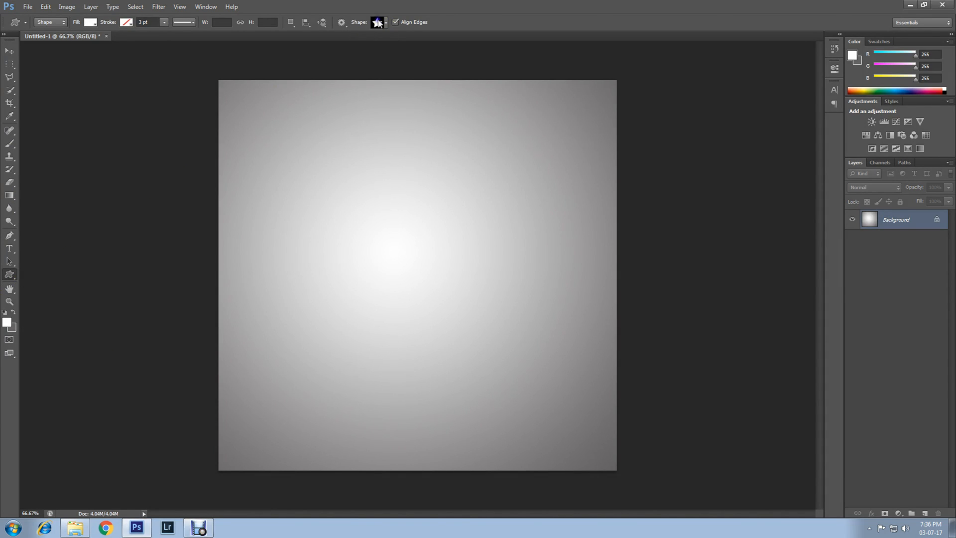
pyautogui.click(385, 22)
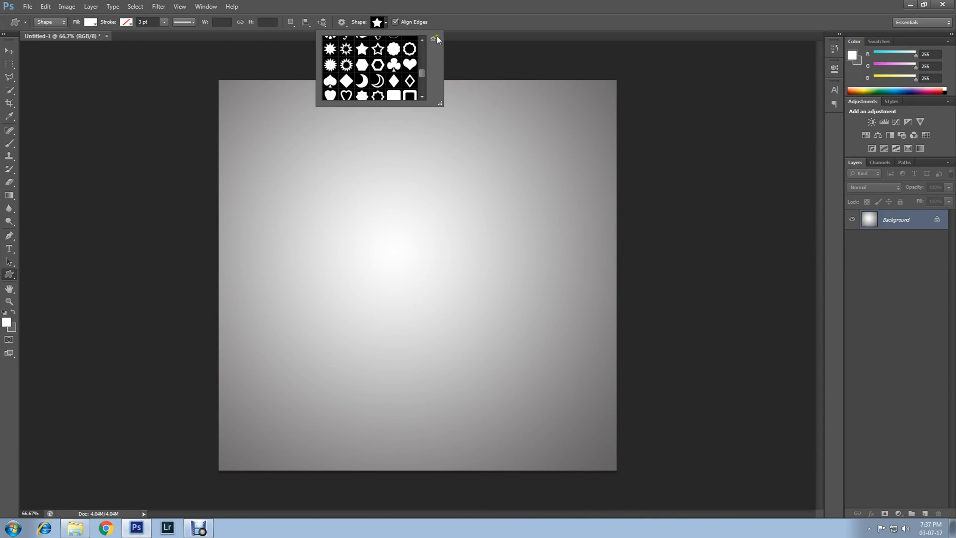
pyautogui.click(433, 39)
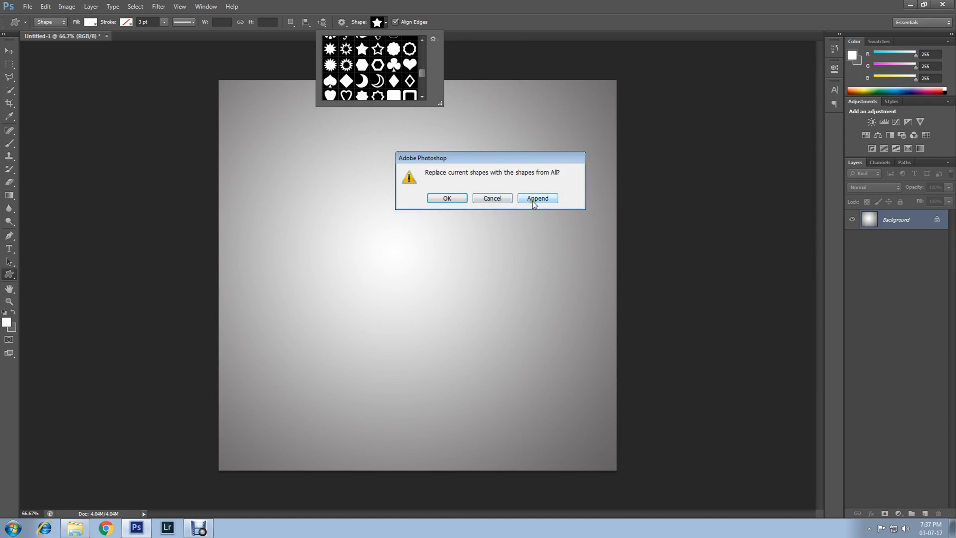
pyautogui.click(537, 197)
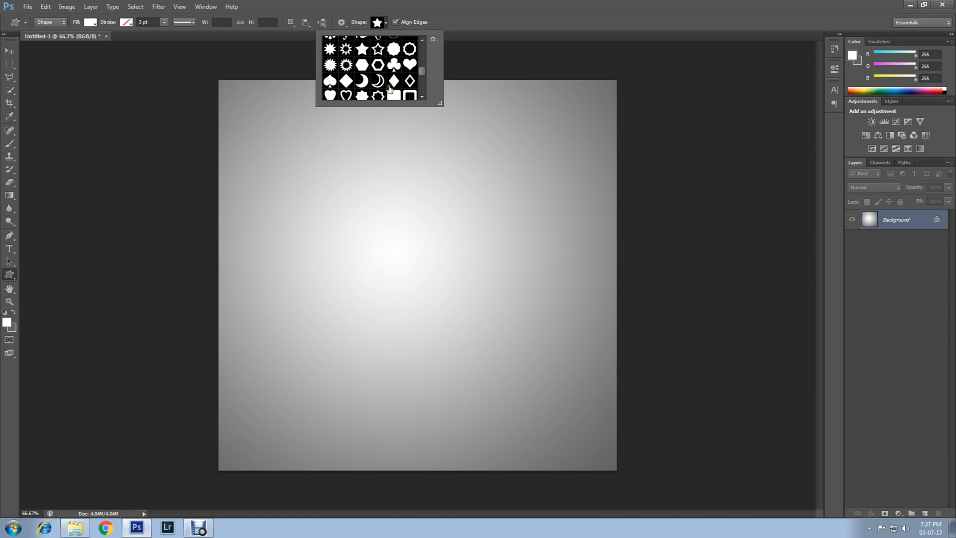
pyautogui.moveTo(364, 52)
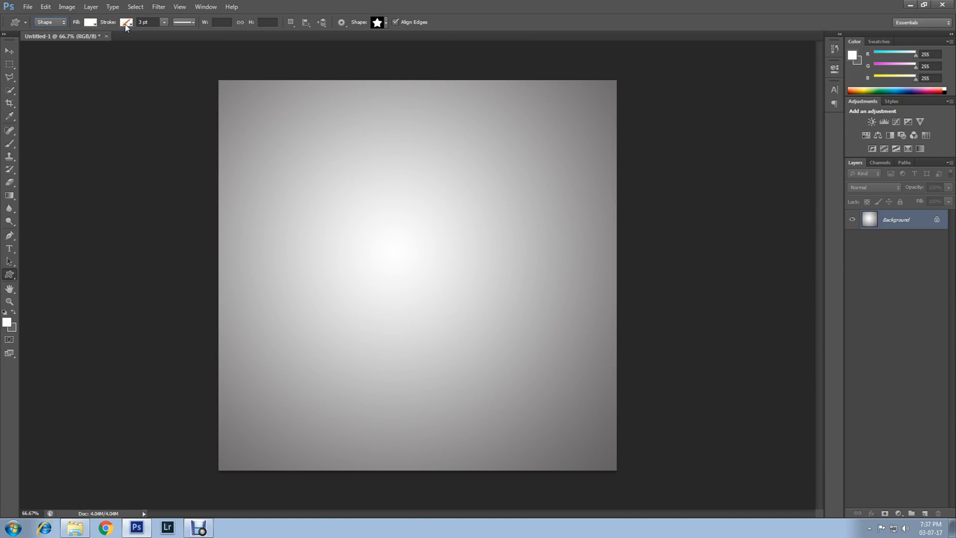
pyautogui.moveTo(127, 23)
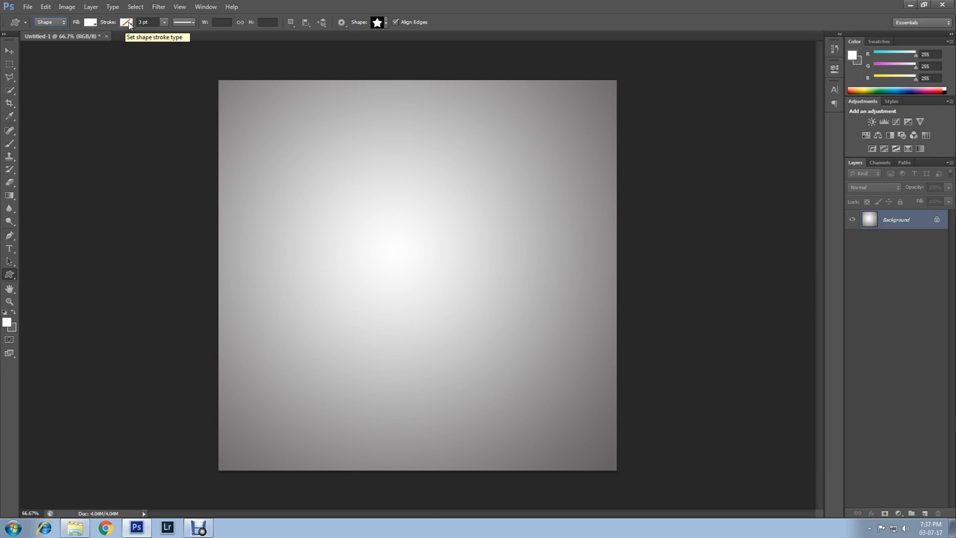
# Give the star shape a white outline of 3 pt width before drawing it across the canvas.
pyautogui.click(126, 22)
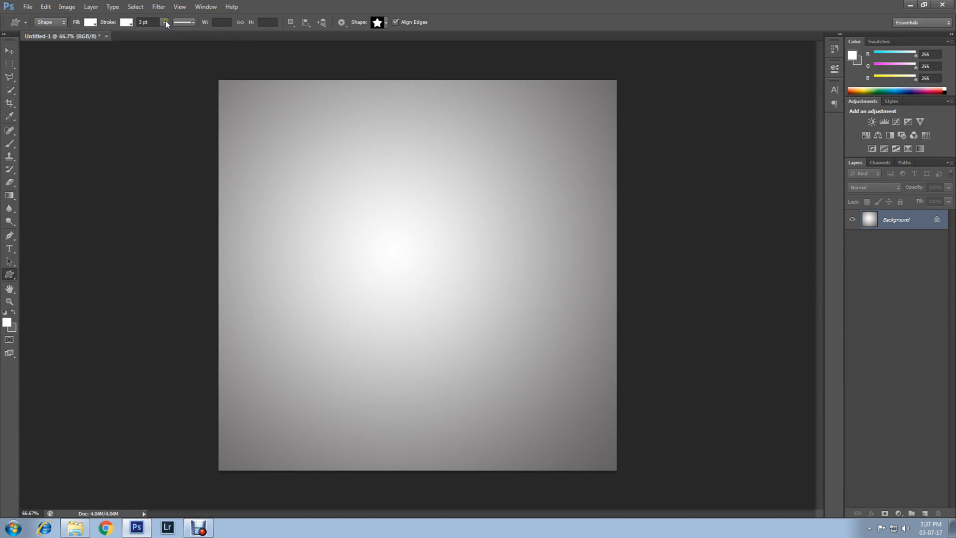
pyautogui.tripleClick(144, 22)
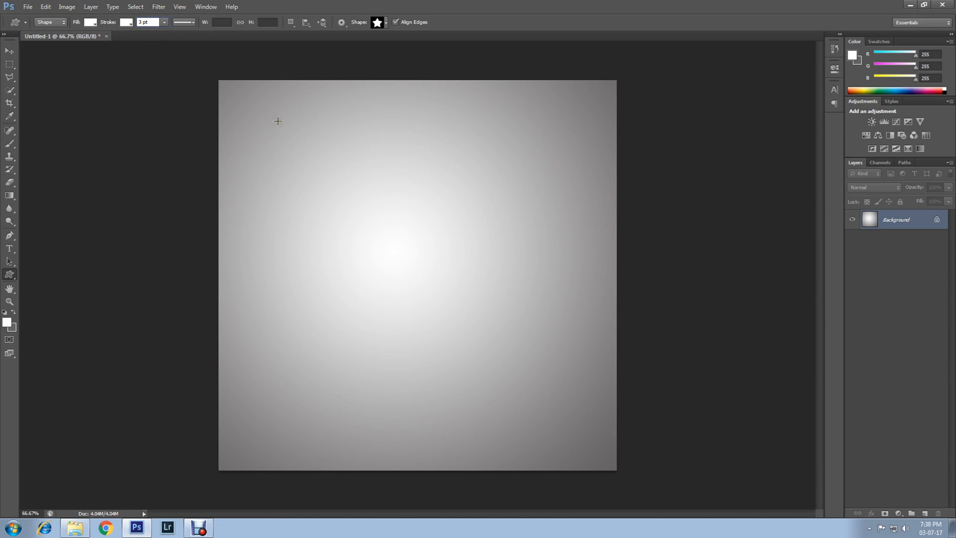
pyautogui.moveTo(260, 161)
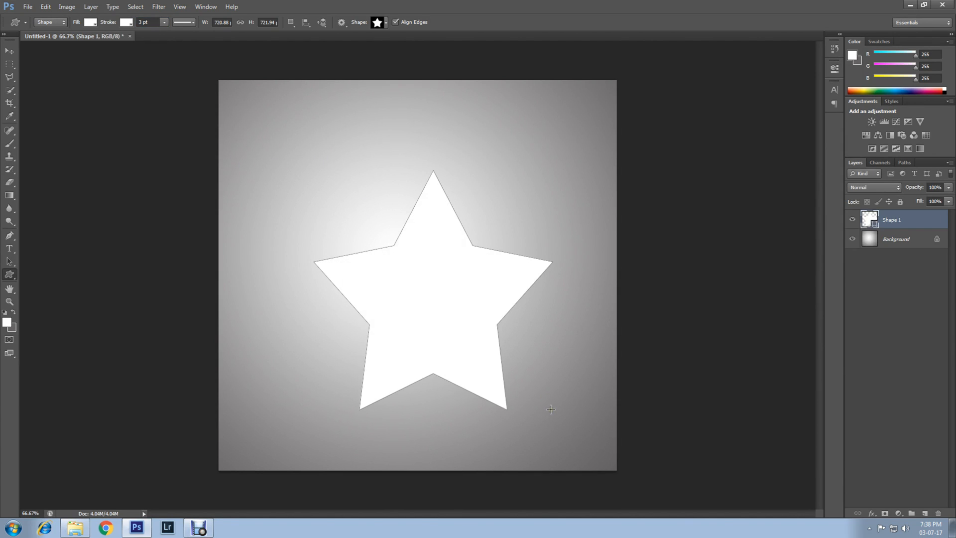
pyautogui.click(28, 7)
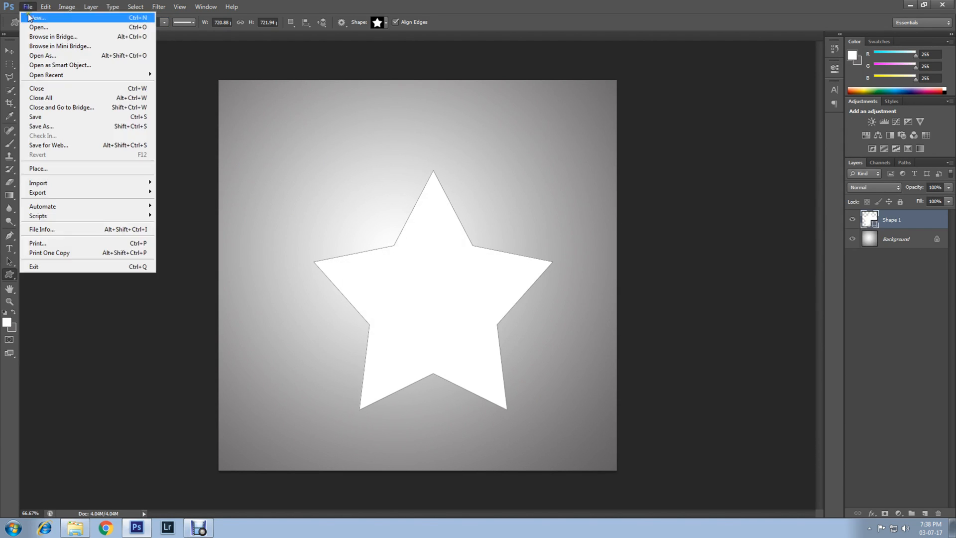
# Place photo 000 as a new layer above the star and commit its stretched size.
pyautogui.click(38, 168)
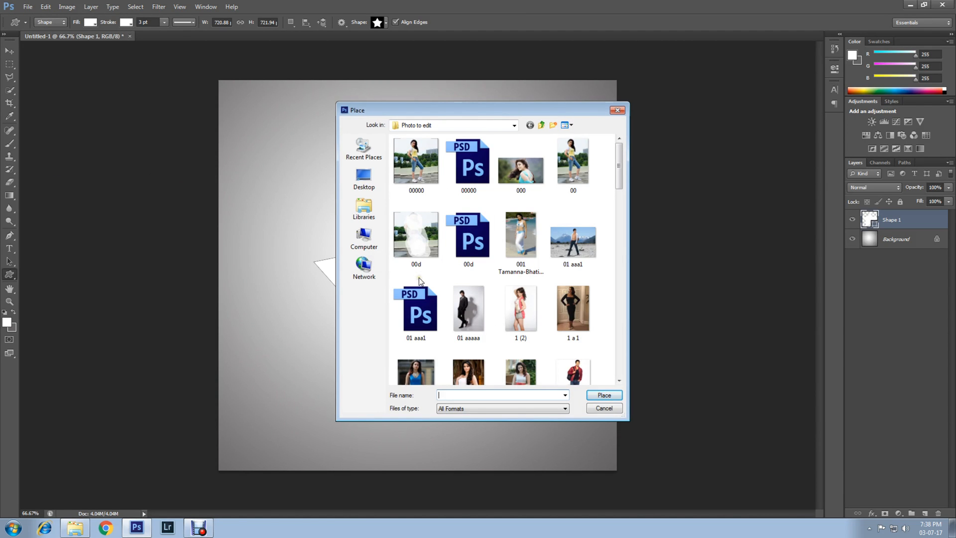
pyautogui.click(603, 408)
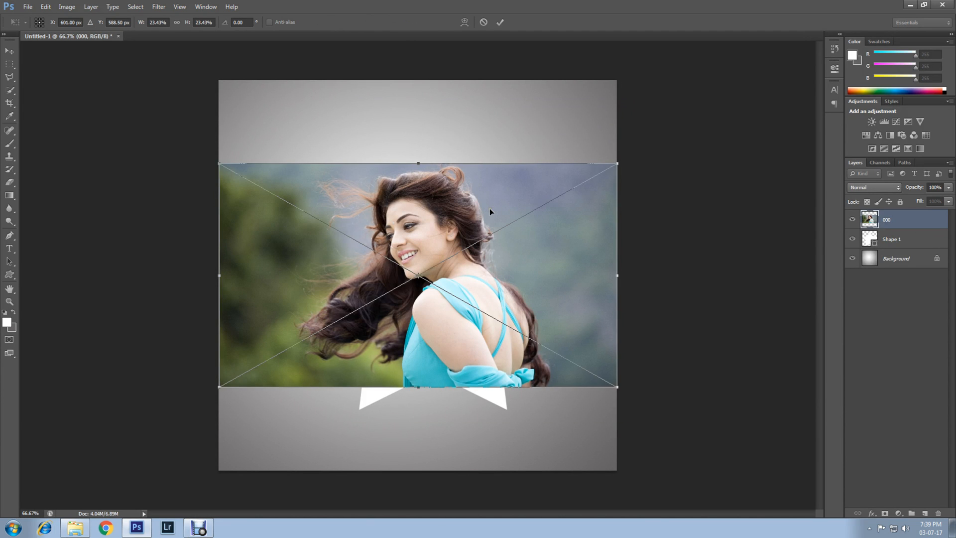
pyautogui.moveTo(418, 386)
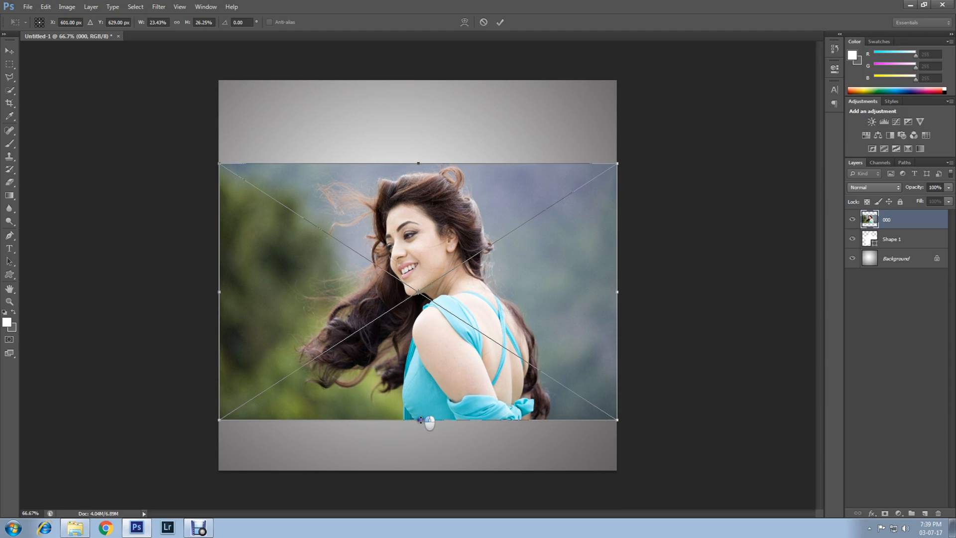
pyautogui.click(499, 22)
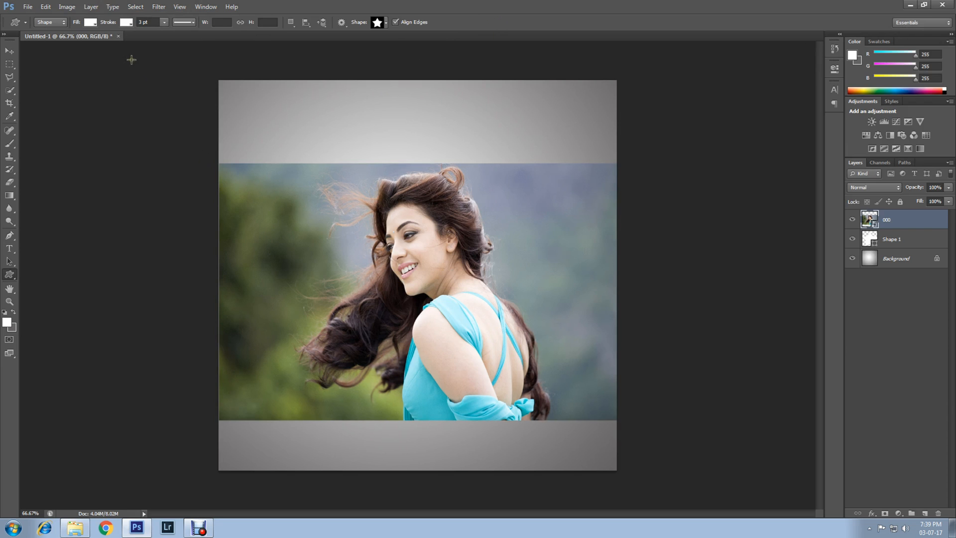
pyautogui.click(91, 7)
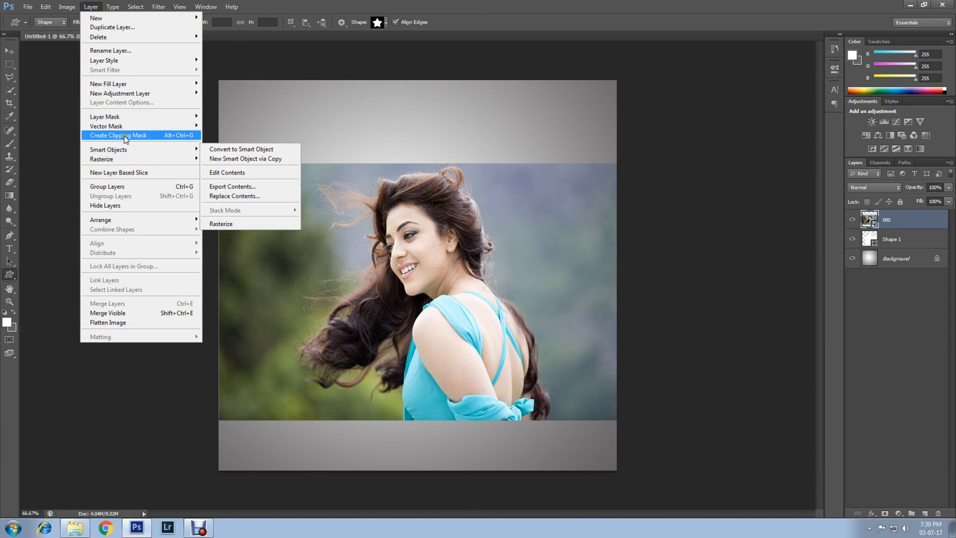
# Create a clipping mask so the photo shows only inside the star, then reposition her face.
pyautogui.click(117, 135)
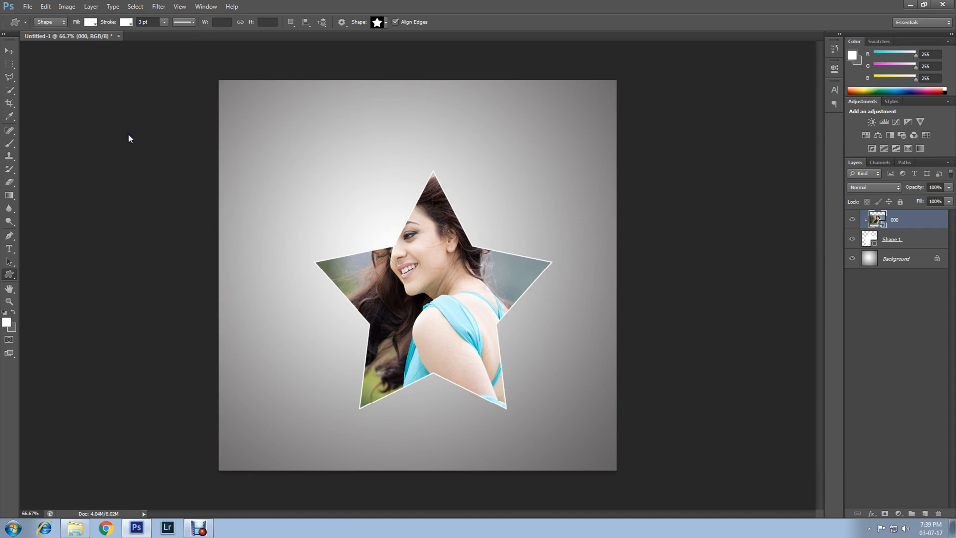
pyautogui.click(9, 50)
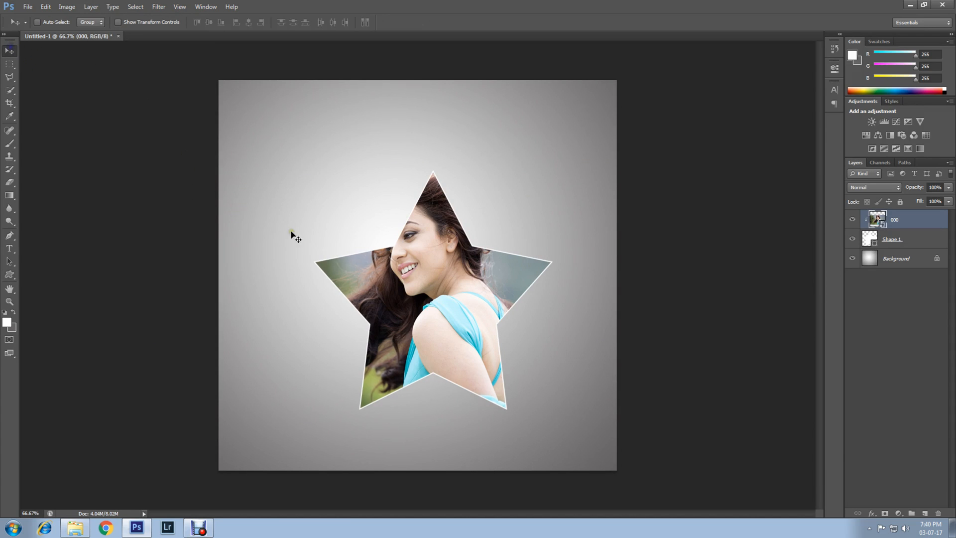
pyautogui.moveTo(431, 302)
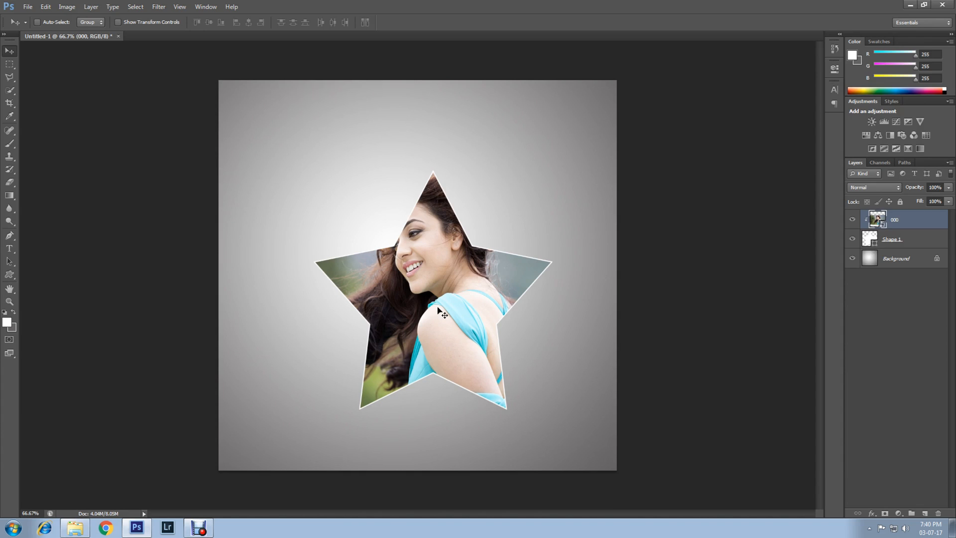
pyautogui.moveTo(571, 297)
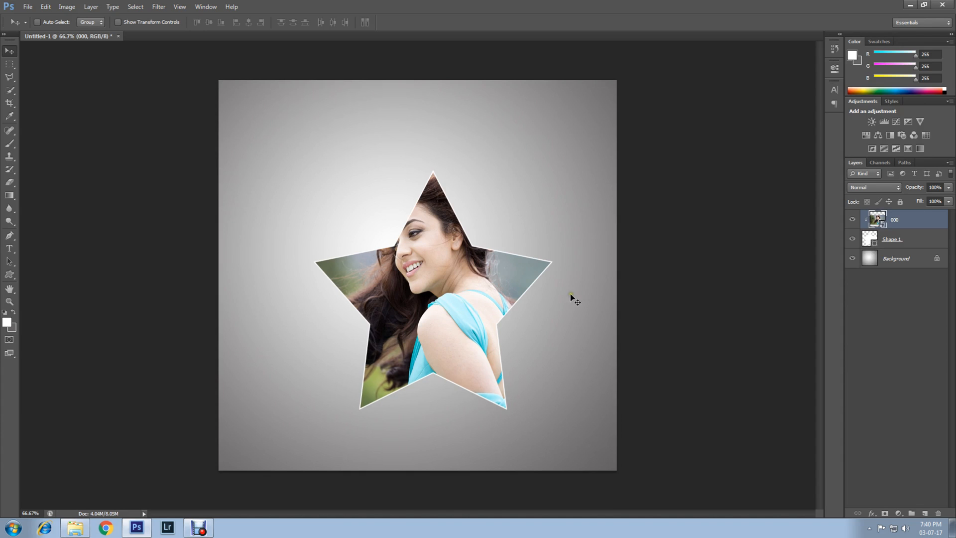
pyautogui.moveTo(889, 244)
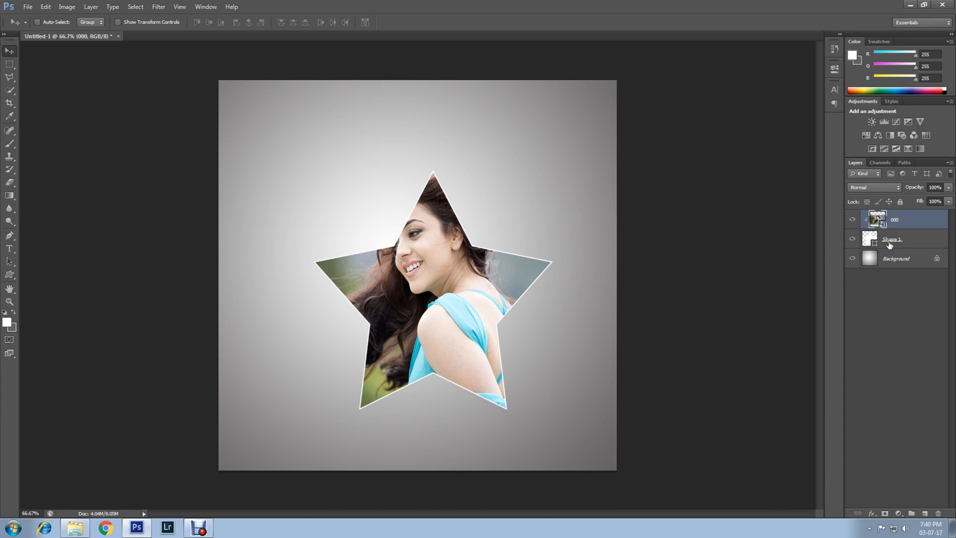
# Free-transform the Shape 1 star larger so more of the clipped photo shows.
pyautogui.click(893, 239)
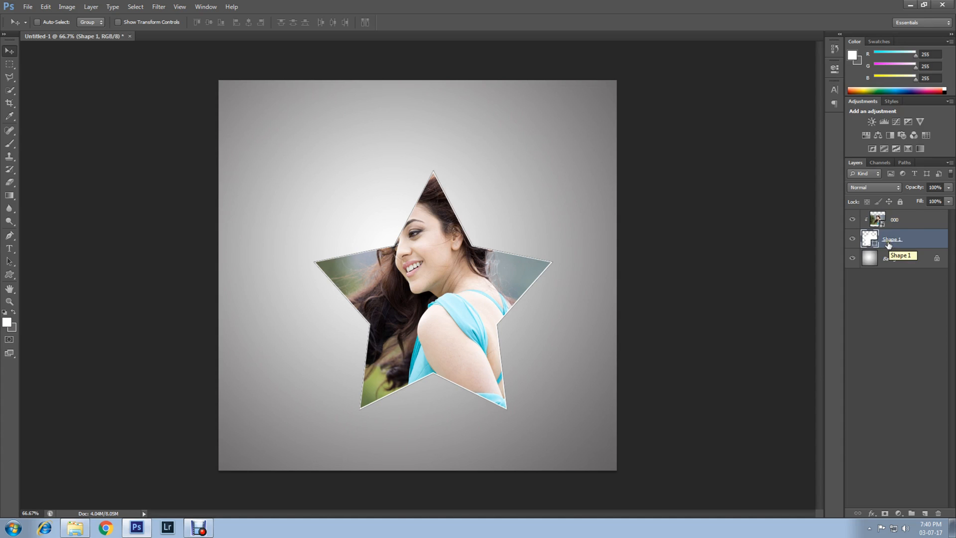
pyautogui.press('ctrl+t')
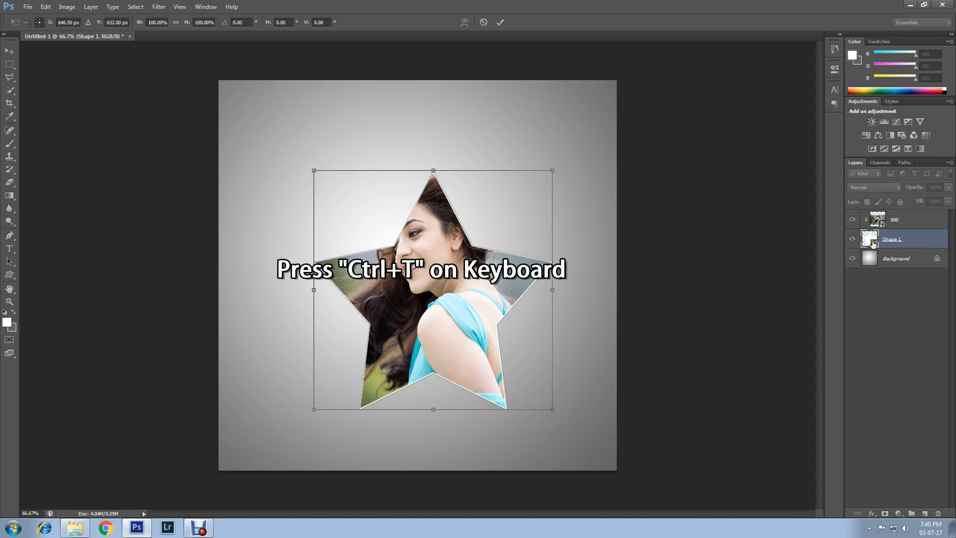
pyautogui.moveTo(311, 168)
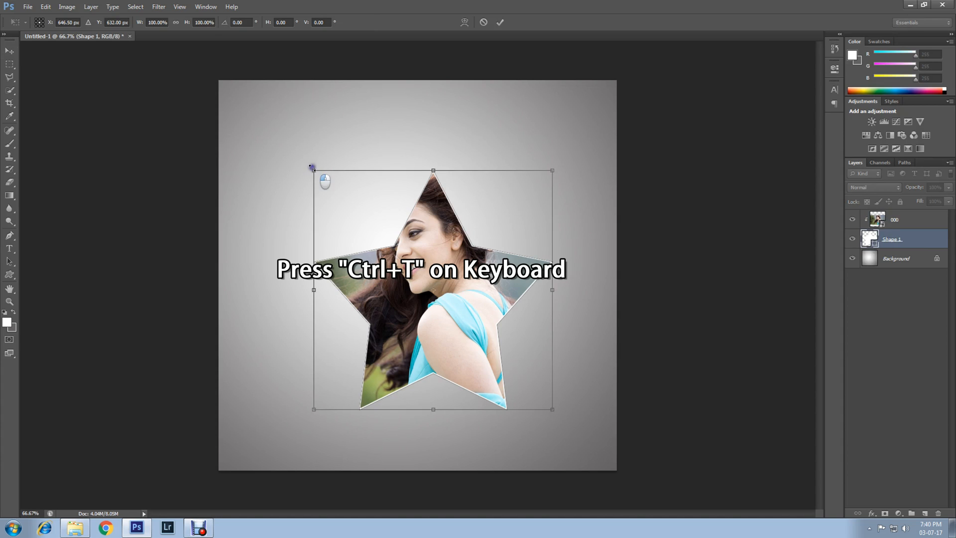
pyautogui.moveTo(311, 167); pyautogui.dragTo(281, 123)
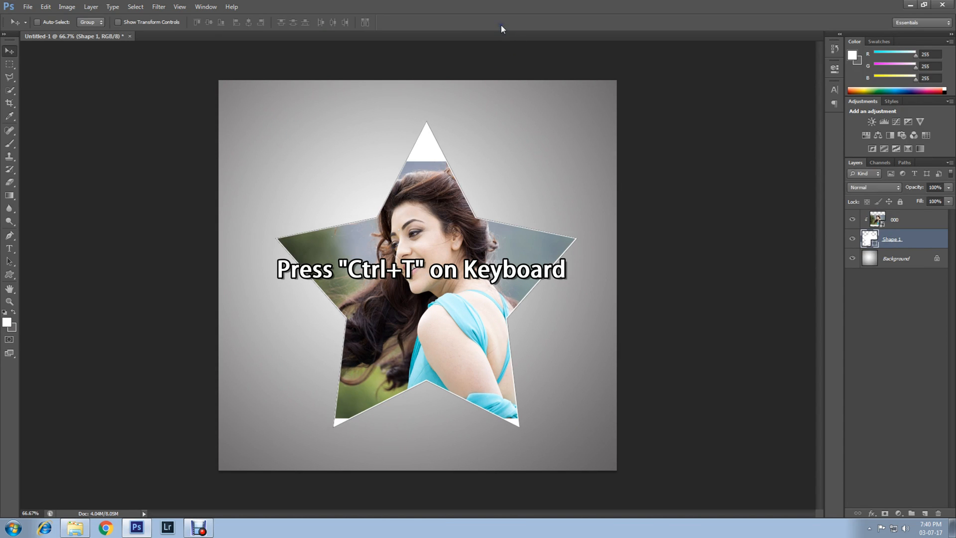
pyautogui.moveTo(433, 308)
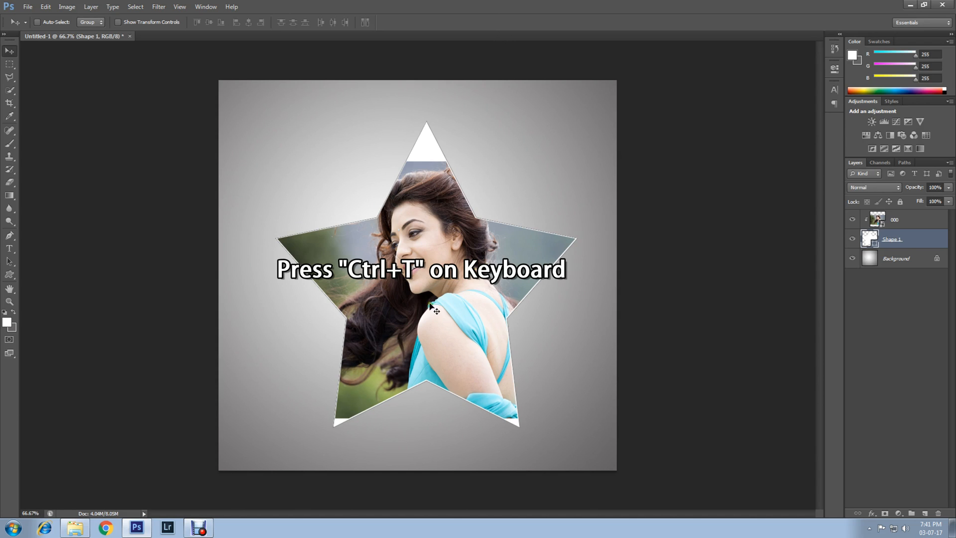
pyautogui.press('ctrl+t')
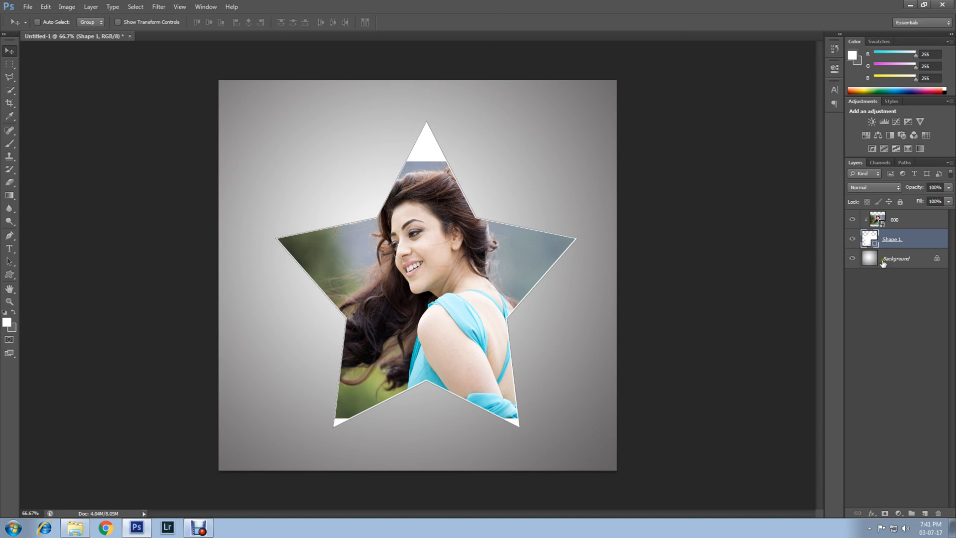
# Rescale photo layer 000 so her face sits centrally in the star and commit it.
pyautogui.click(894, 219)
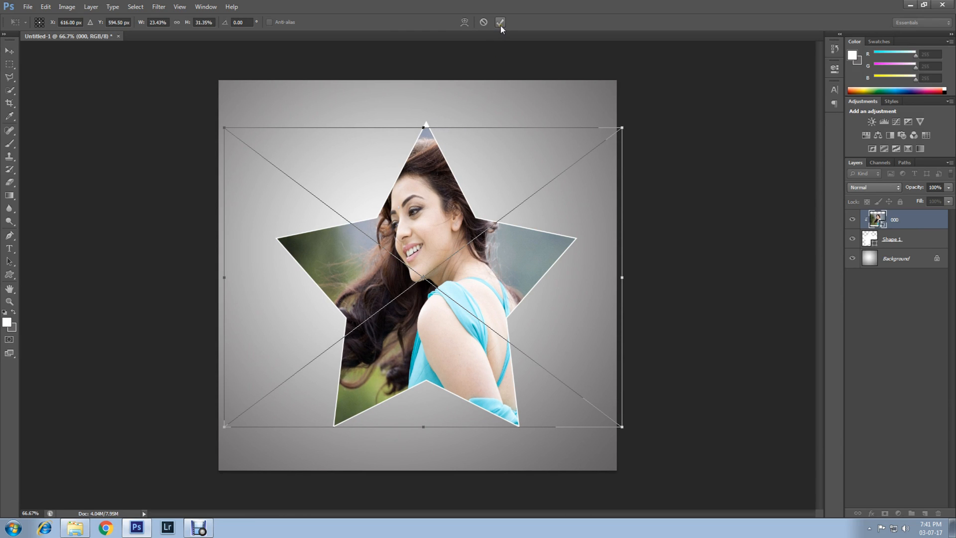
pyautogui.click(500, 22)
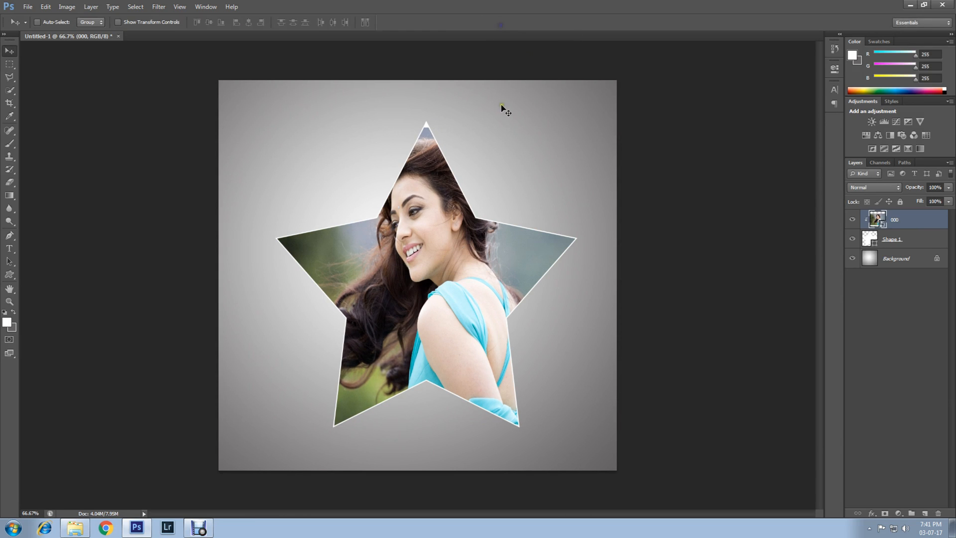
pyautogui.moveTo(515, 230)
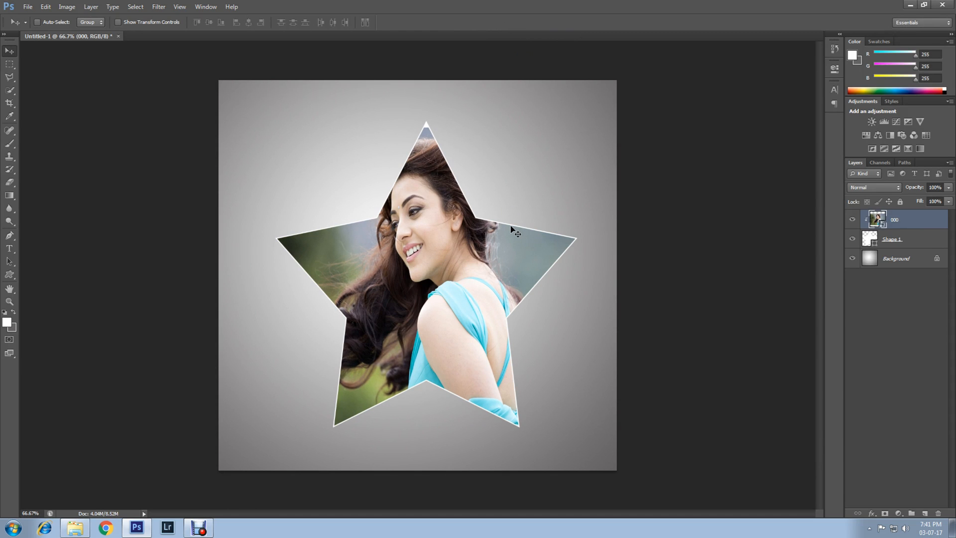
pyautogui.moveTo(838, 295)
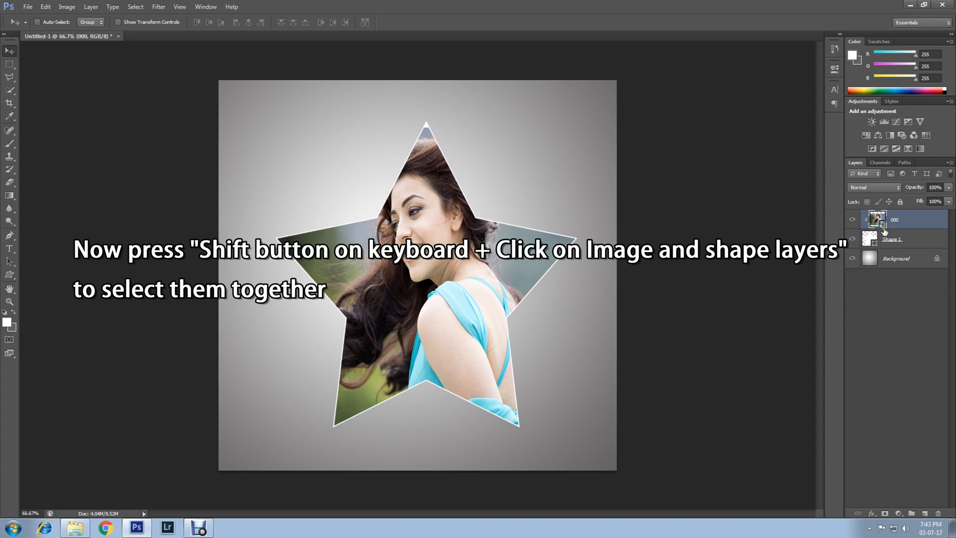
# Merge layer 000 and Shape 1 into a single layer with Ctrl+E.
pyautogui.click(893, 239)
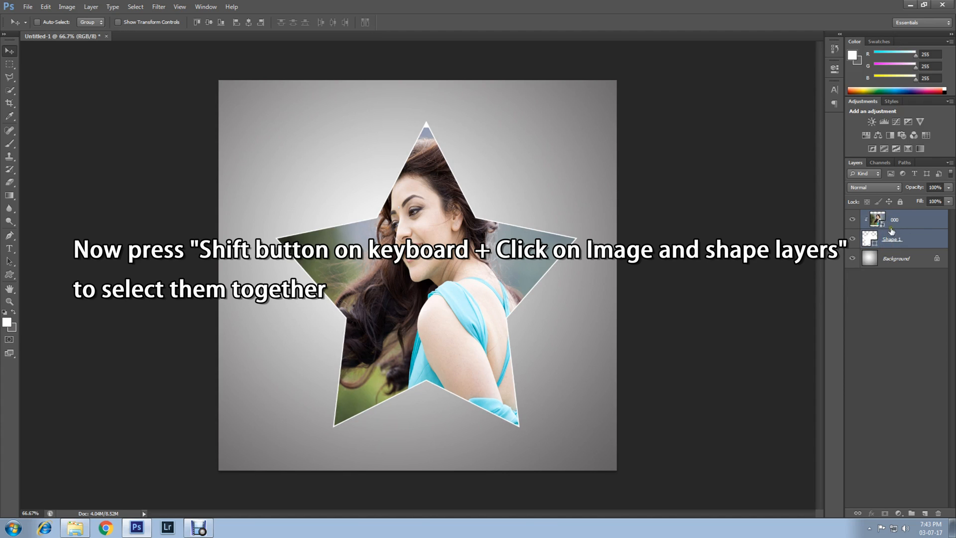
pyautogui.click(893, 238)
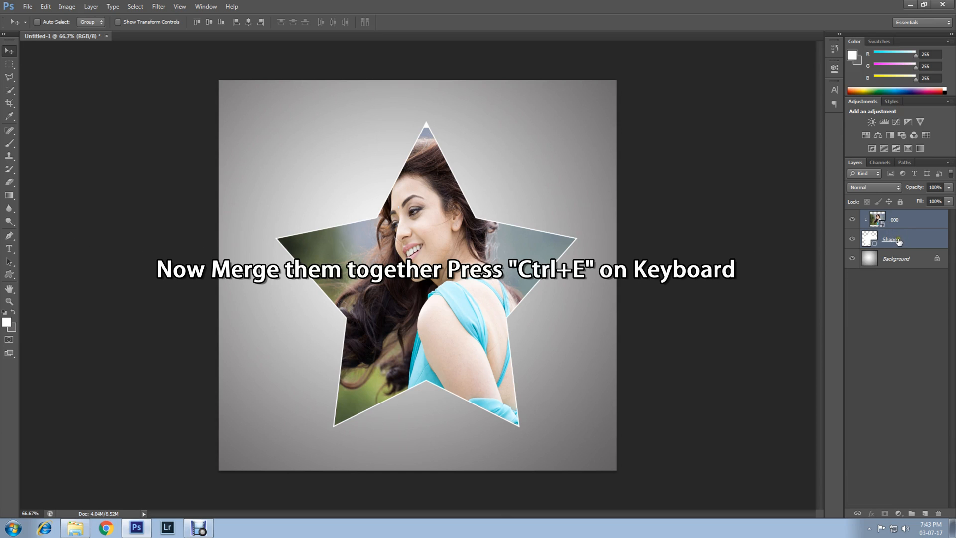
pyautogui.press('ctrl+e')
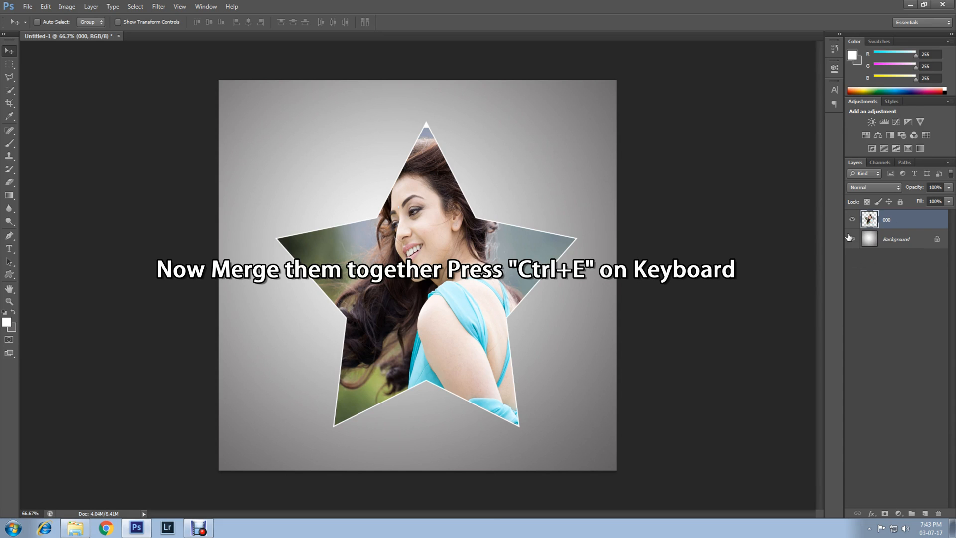
pyautogui.click(852, 238)
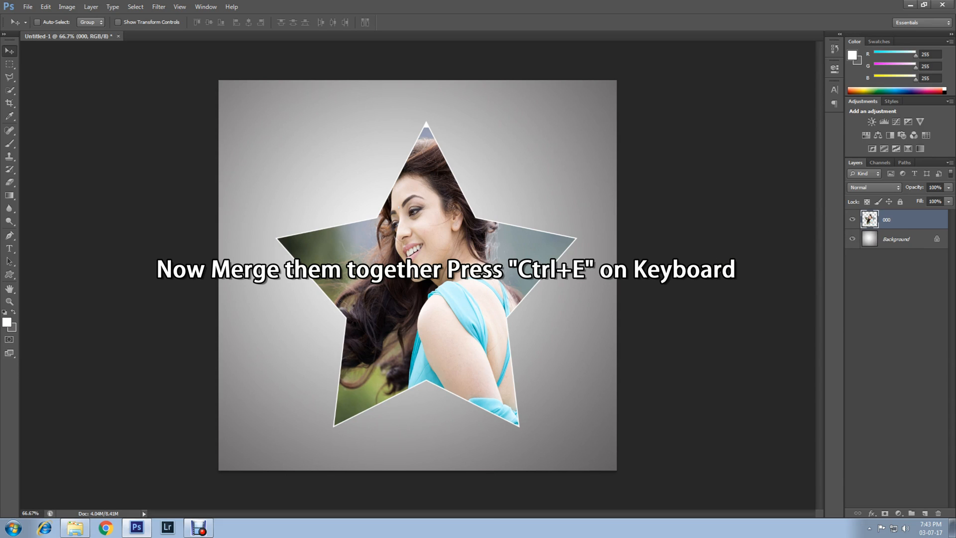
pyautogui.press('ctrl+e')
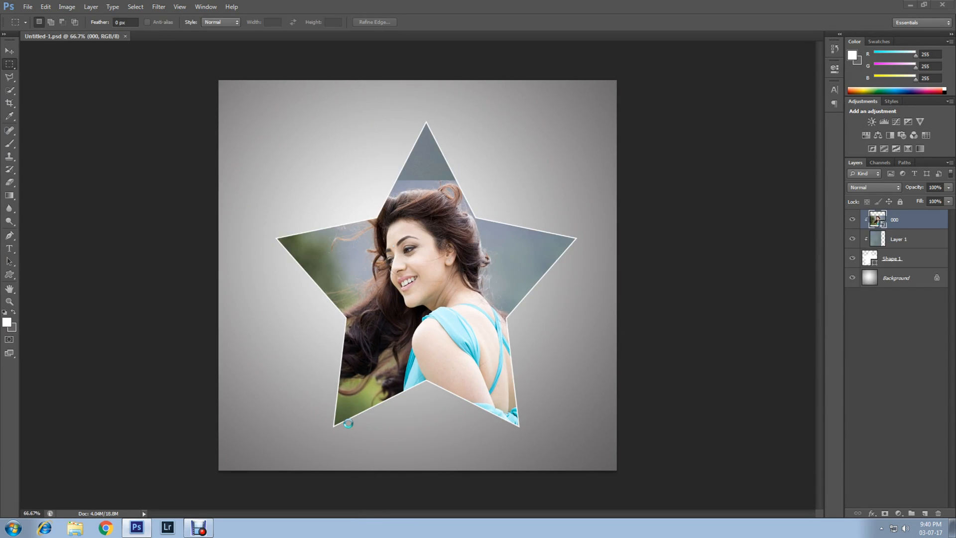
# Save a JPEG copy of the composition as Untitled-1.jpg.
pyautogui.click(28, 7)
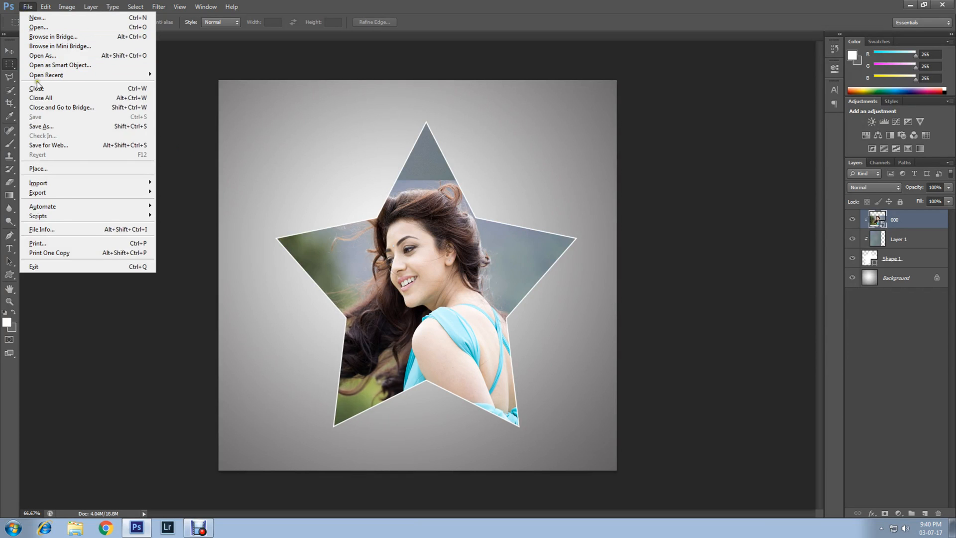
pyautogui.click(40, 126)
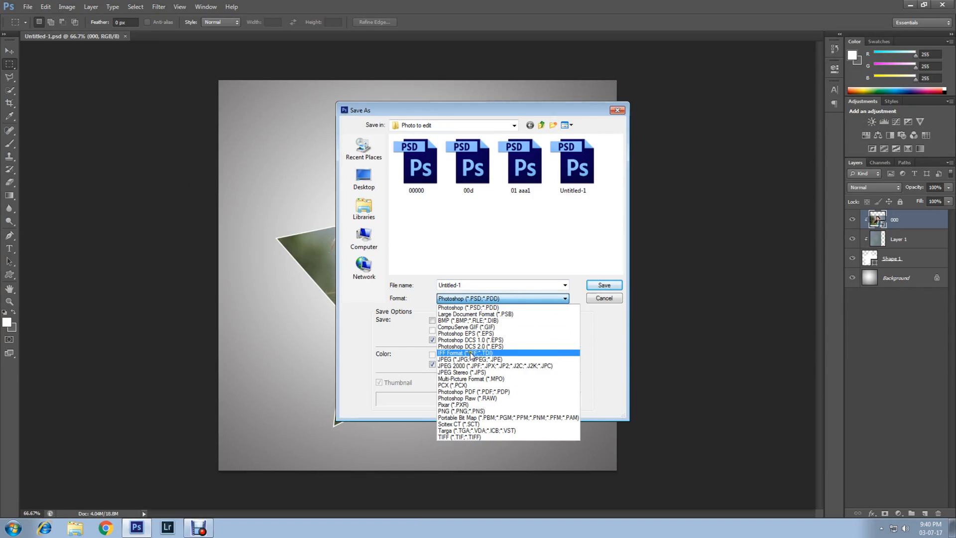
pyautogui.click(469, 358)
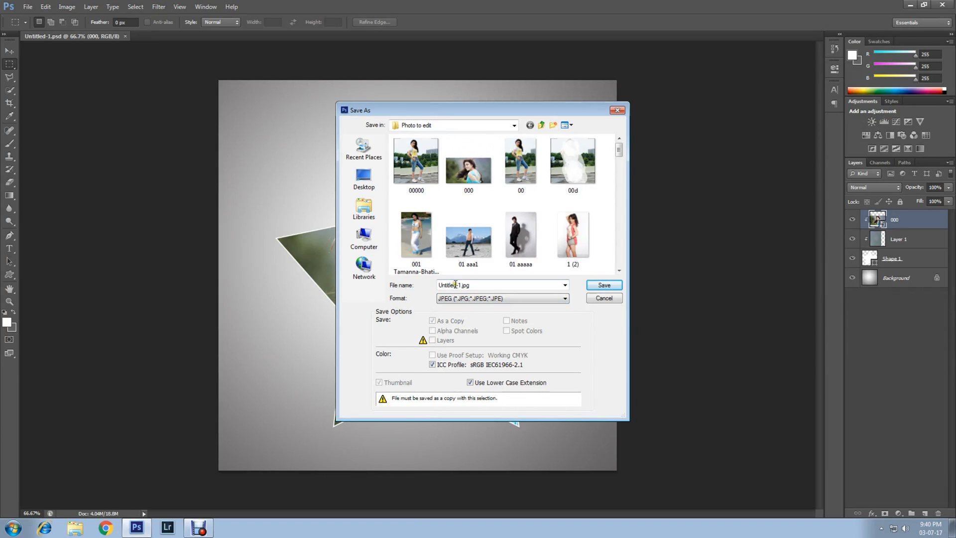
pyautogui.tripleClick(482, 284)
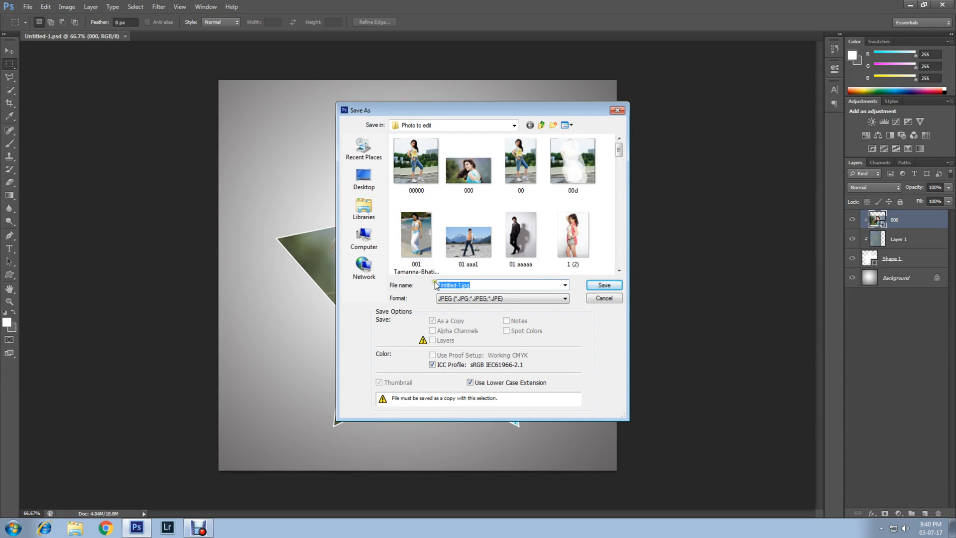
pyautogui.click(454, 285)
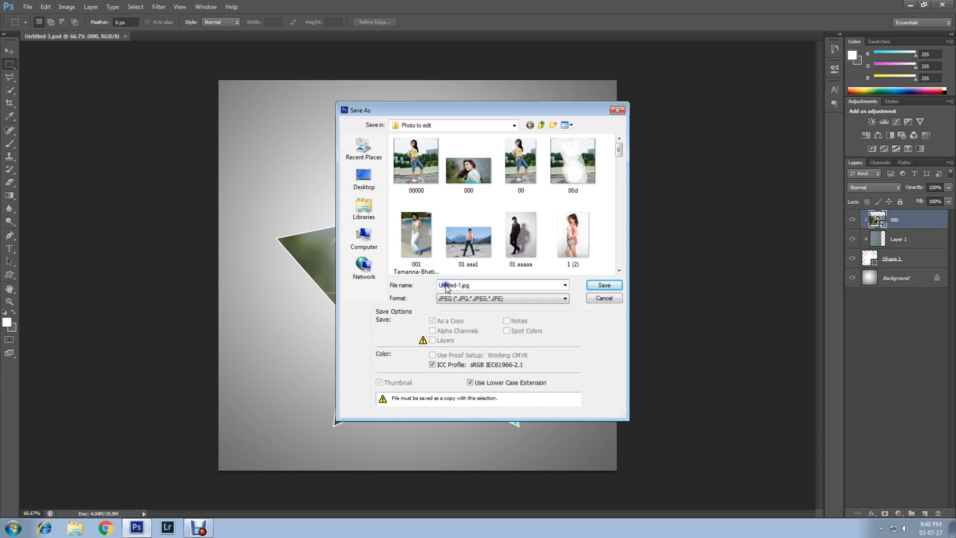
pyautogui.click(603, 285)
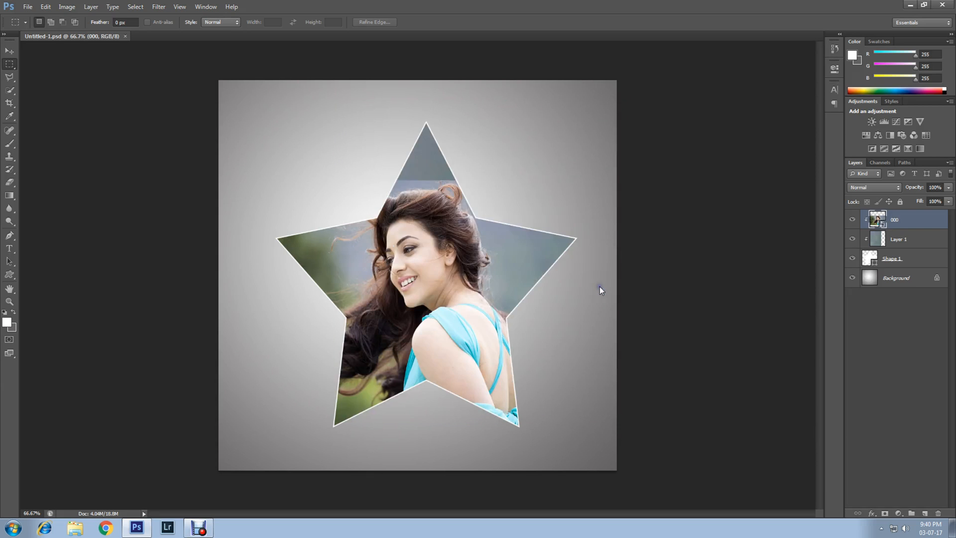